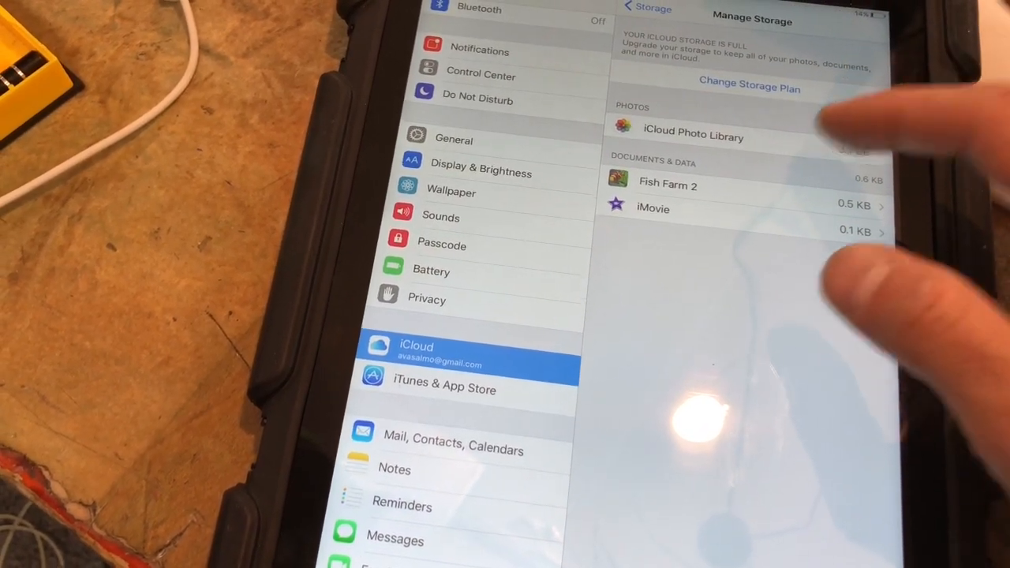
Review the full iCloud storage (Photo Library at 3.1 GB), then go to General settings
left_click(693, 137)
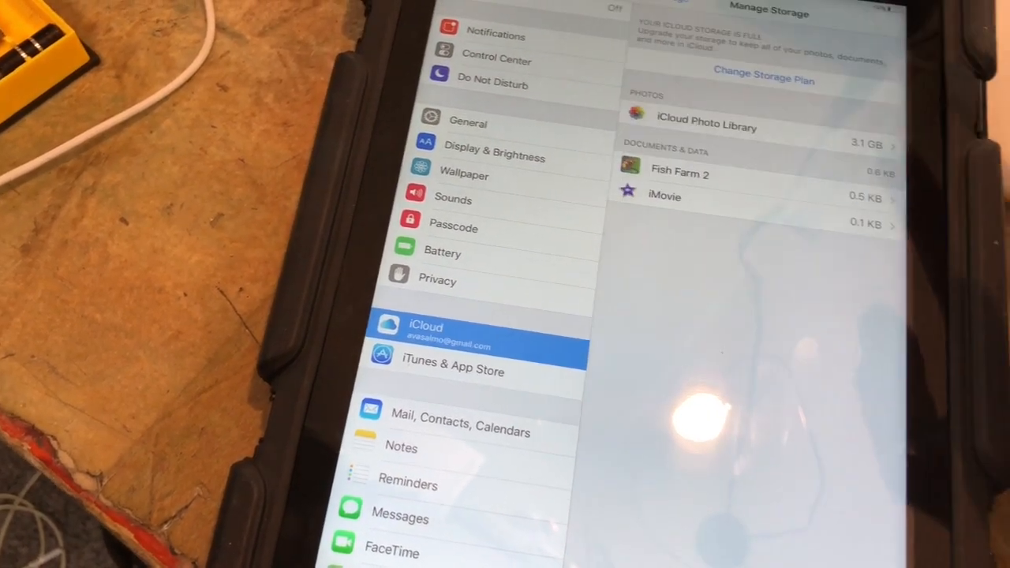
left_click(679, 173)
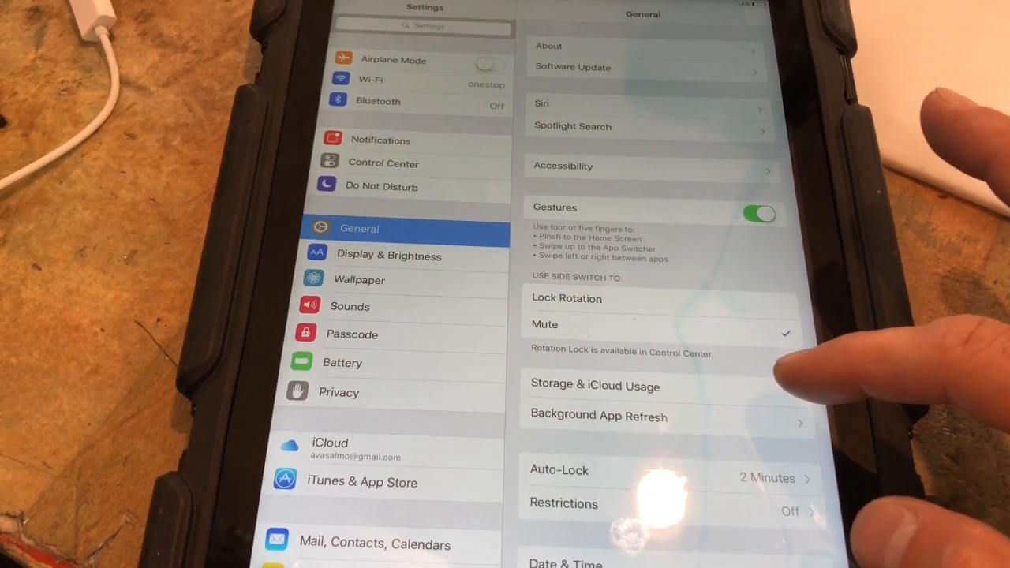
Open Storage & iCloud Usage to list apps by on-device storage, Photos & Camera largest at 3.6 GB
left_click(595, 386)
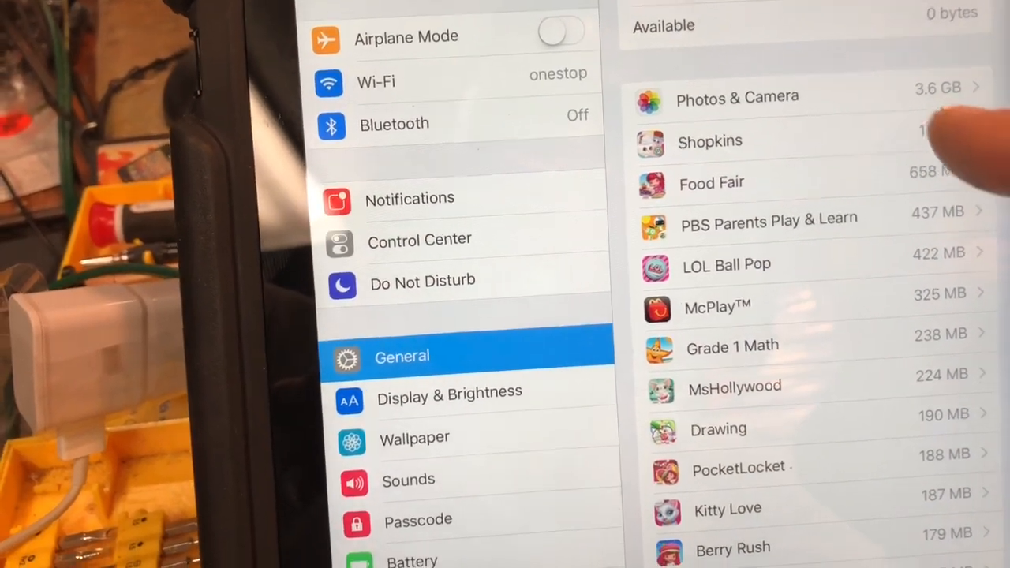
Scroll the storage list and bring up the delete confirmation for Food Fair (654 MB)
left_click(839, 138)
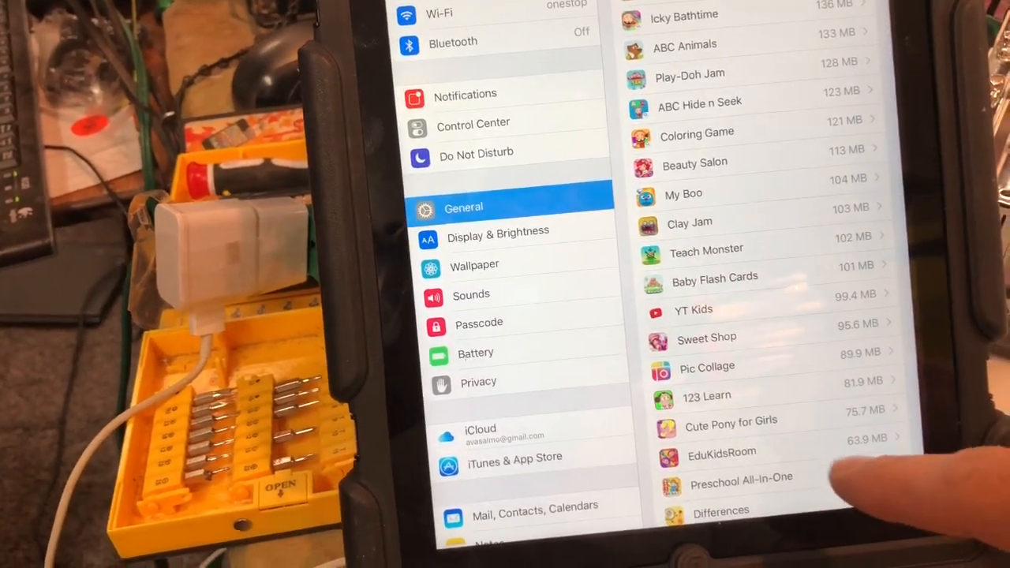
scroll("down", 3)
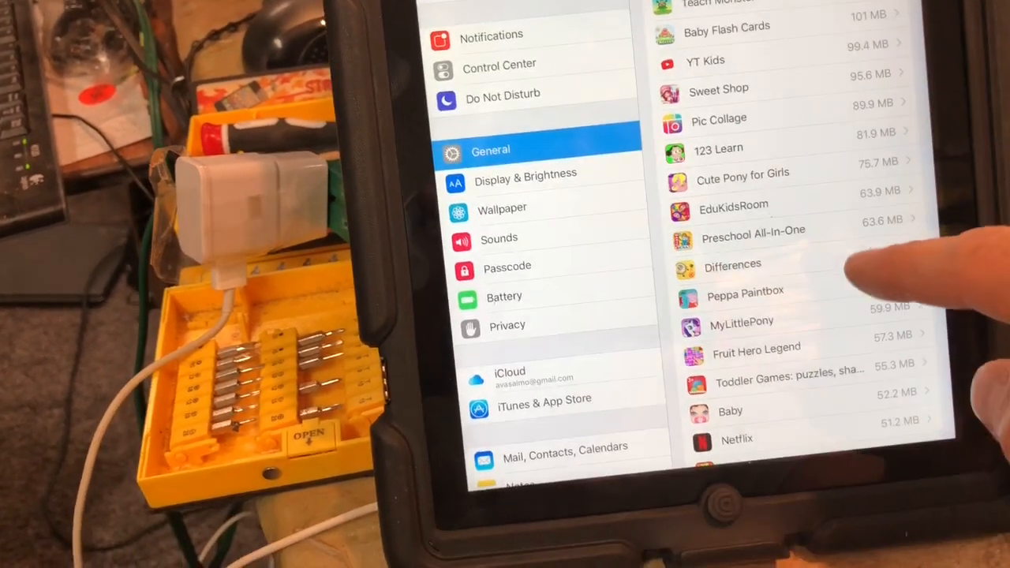
scroll("down", 3)
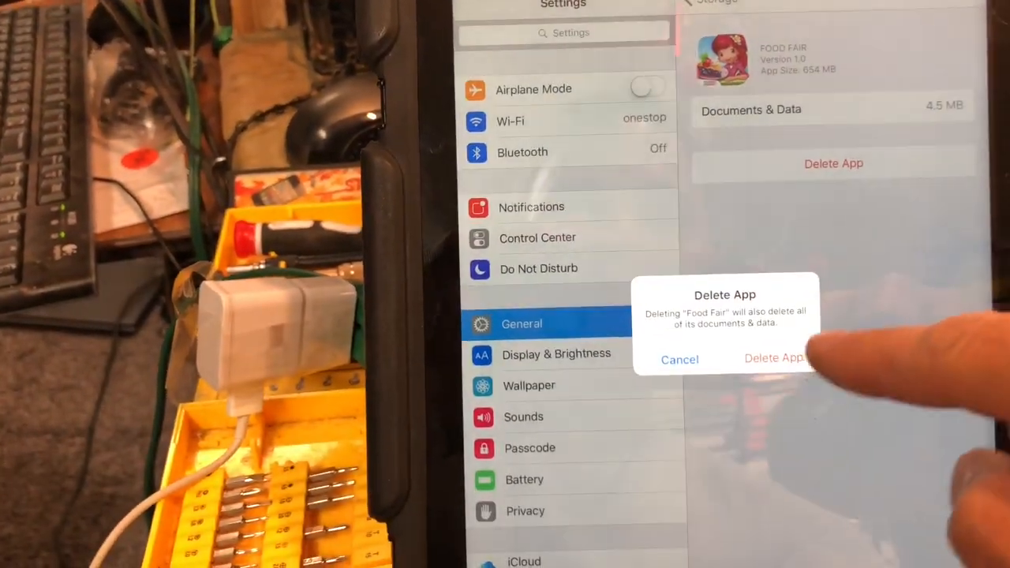
Delete Food Fair, freeing 1.6 GB, and view PBS Parents Play & Learn's 432 MB detail
left_click(775, 357)
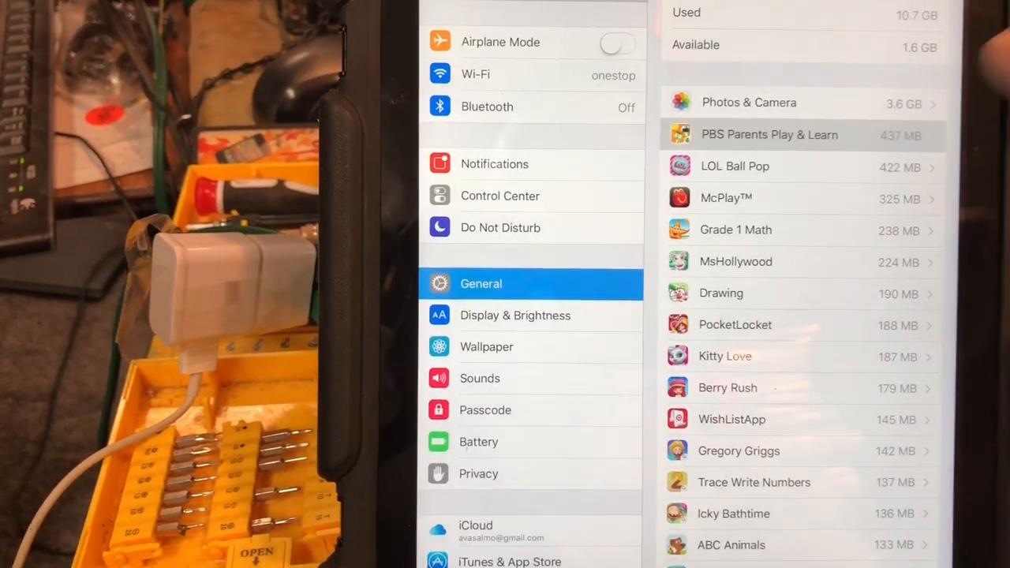
left_click(769, 135)
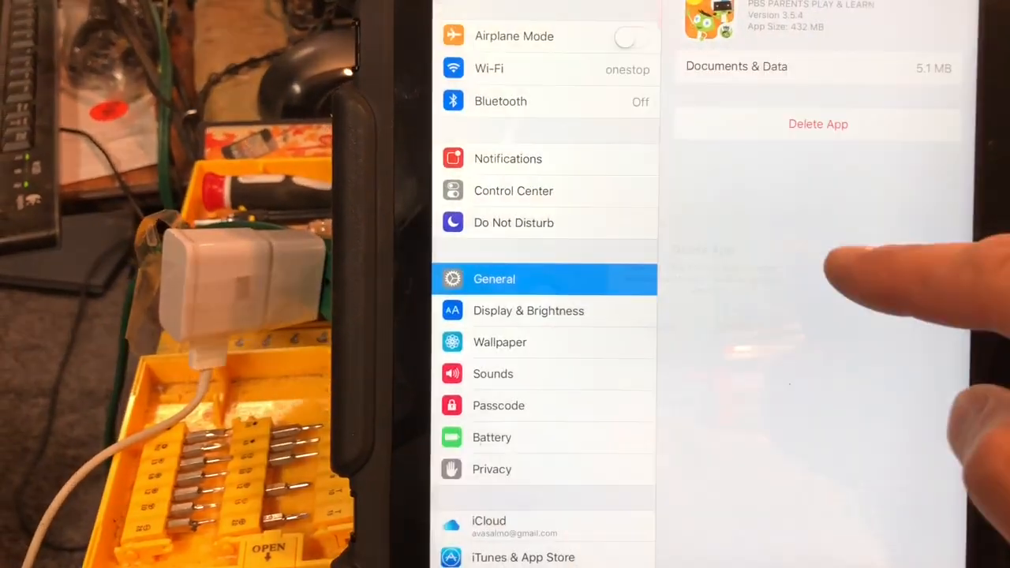